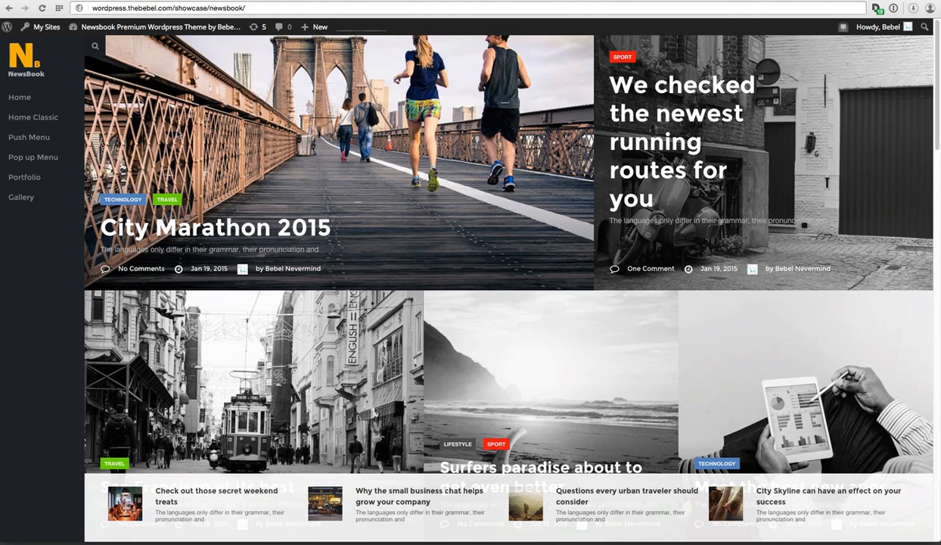
# Step: Open the NewsBook demo site's push menu to reveal its column of category posts
pyautogui.click(29, 136)
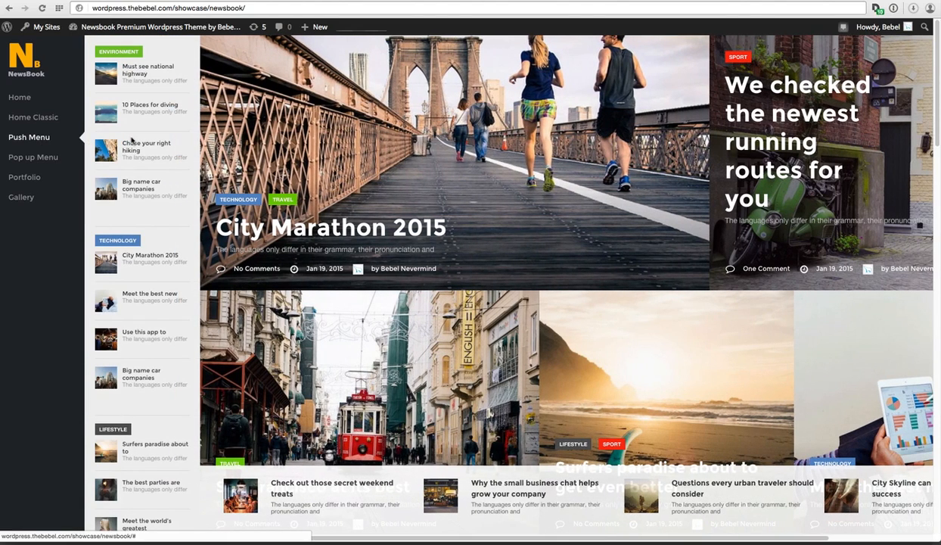
pyautogui.moveTo(139, 160)
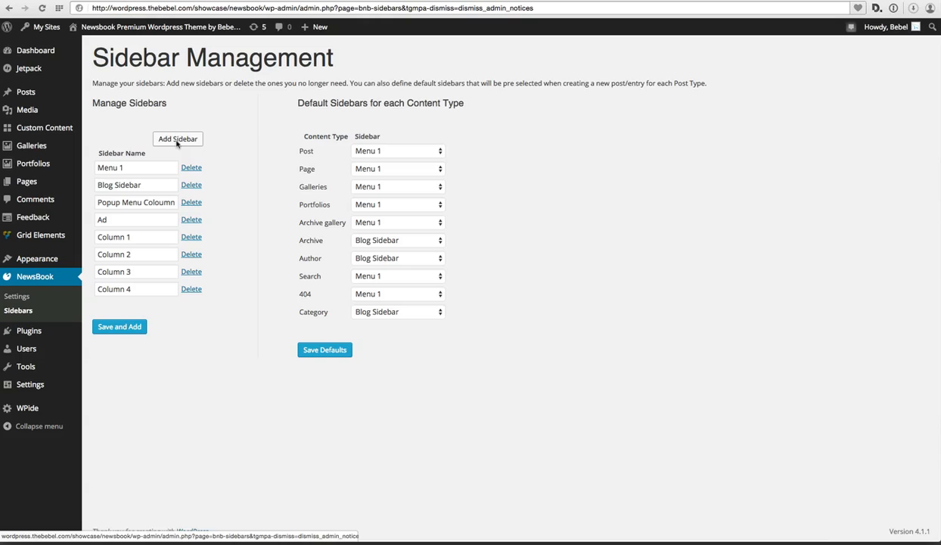
# Step: Add a sidebar named Test in NewsBook Sidebar Management, save the list and confirm the alert
pyautogui.click(178, 140)
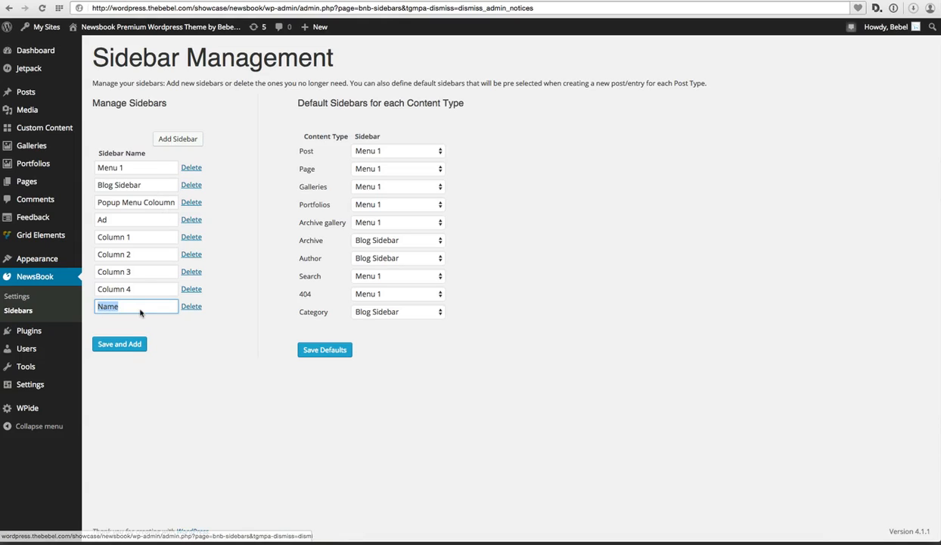
pyautogui.write('1')
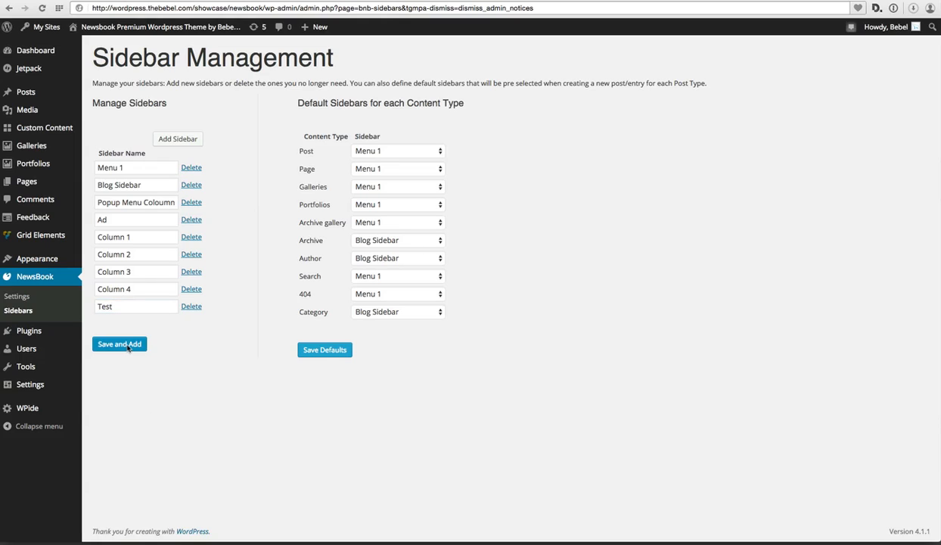
pyautogui.click(118, 344)
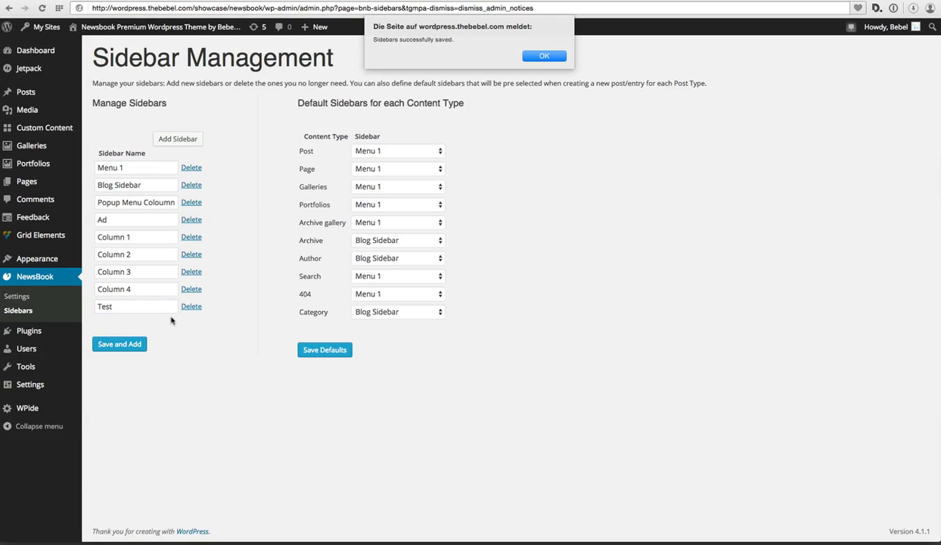
pyautogui.click(545, 55)
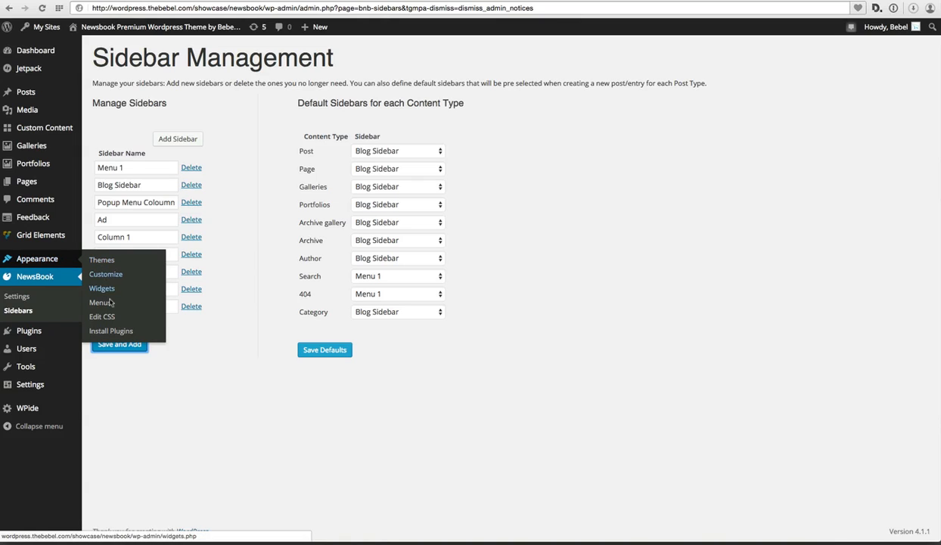
# Step: In Appearance > Widgets, add 'NB: Latest Post of Category Widget' to the Test sidebar
pyautogui.rightClick(102, 290)
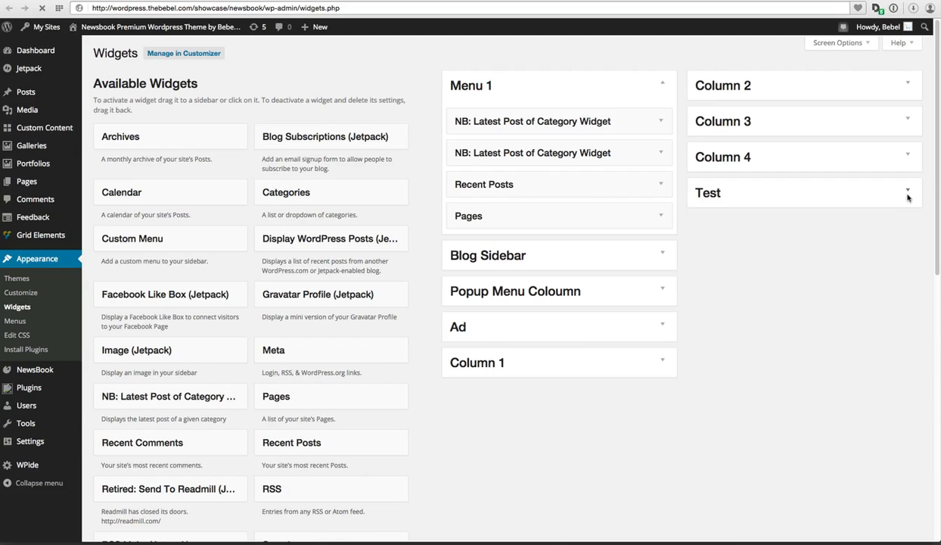
pyautogui.click(908, 192)
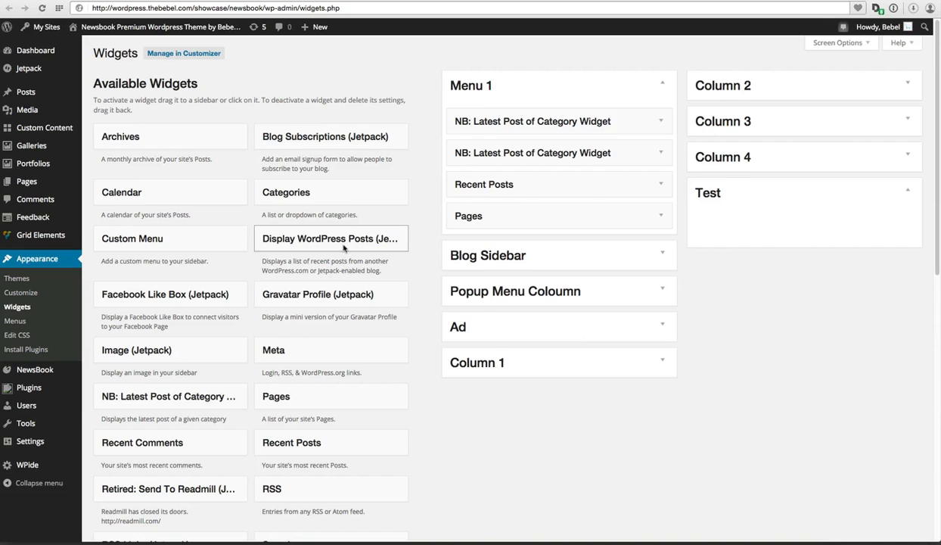
pyautogui.scroll(-3)
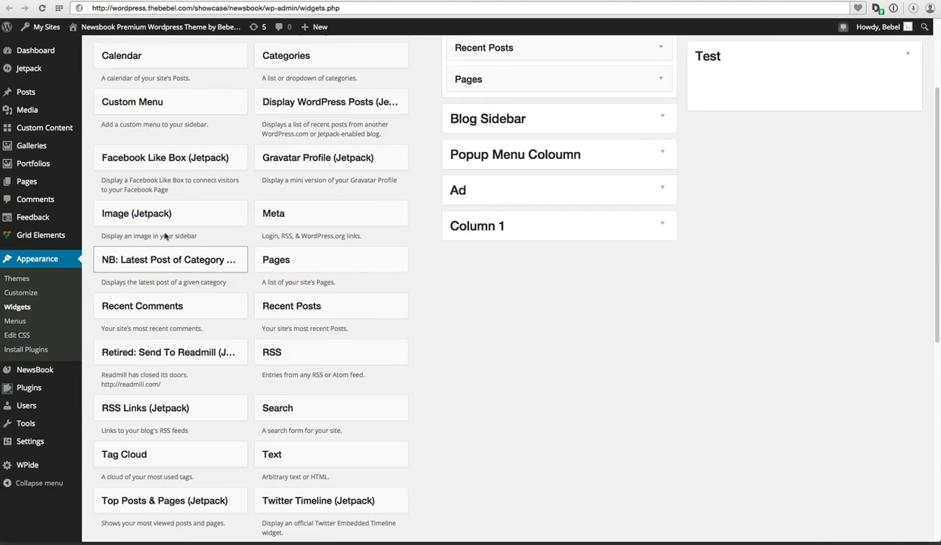
pyautogui.scroll(-3)
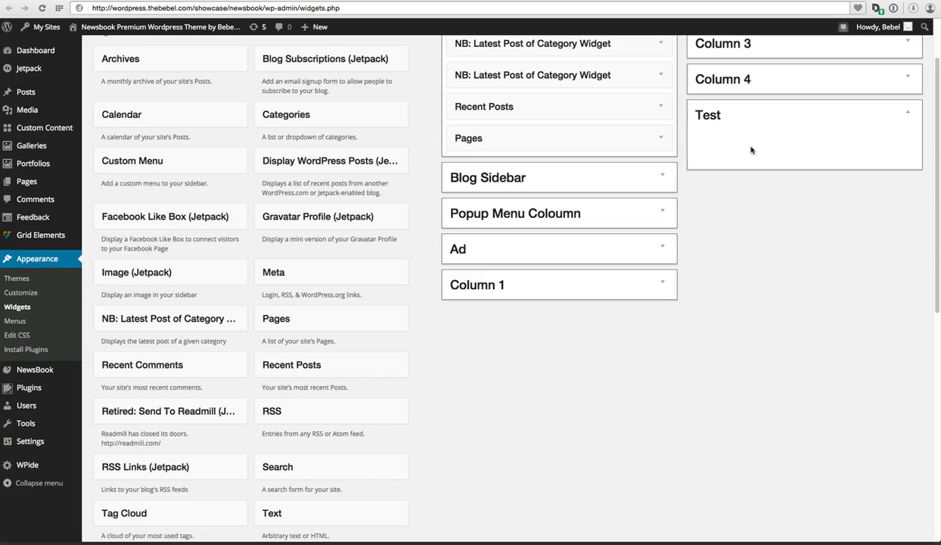
pyautogui.click(802, 151)
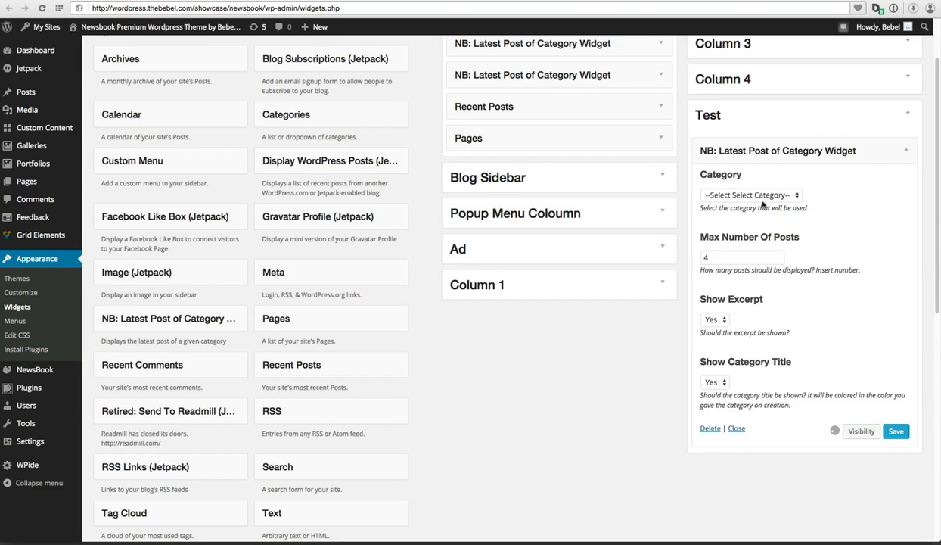
# Step: Set the widget's category to Food
pyautogui.click(749, 195)
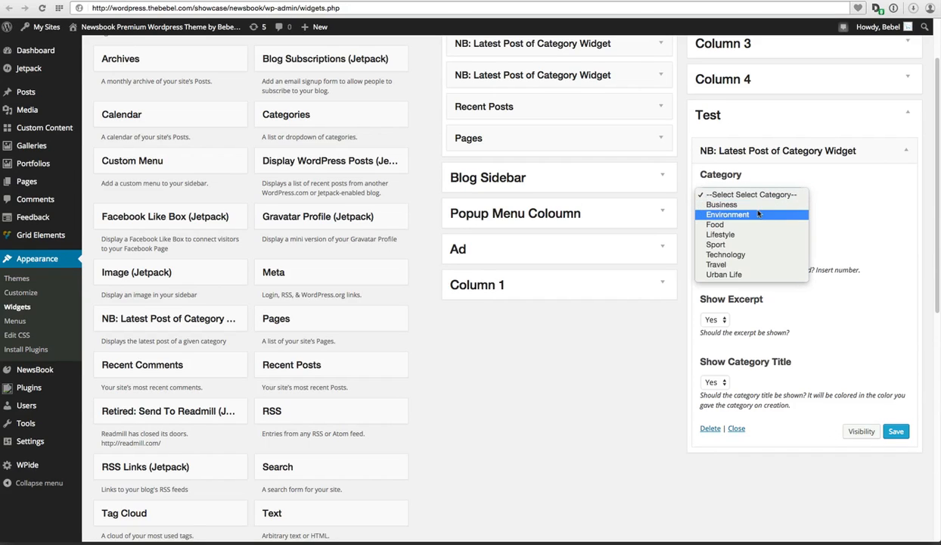
pyautogui.click(714, 224)
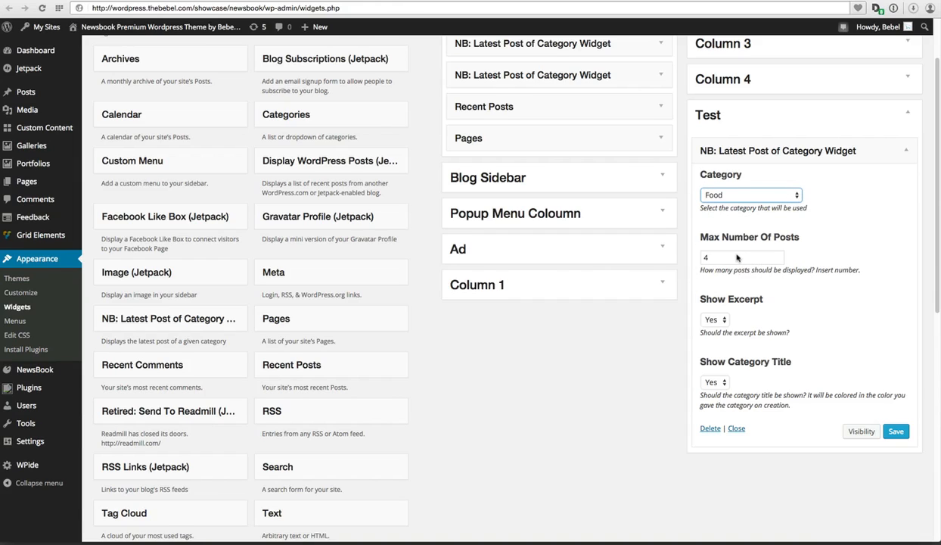
pyautogui.moveTo(723, 319)
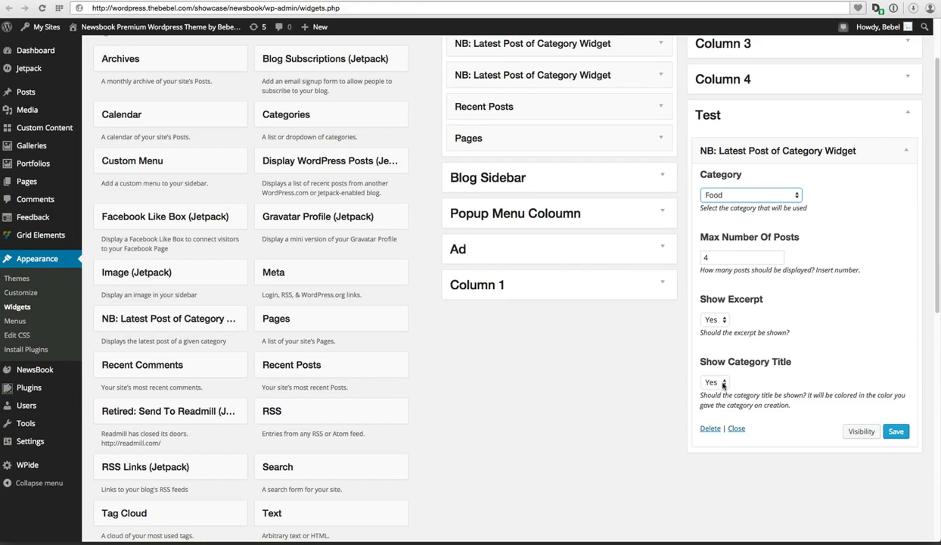
pyautogui.moveTo(719, 384)
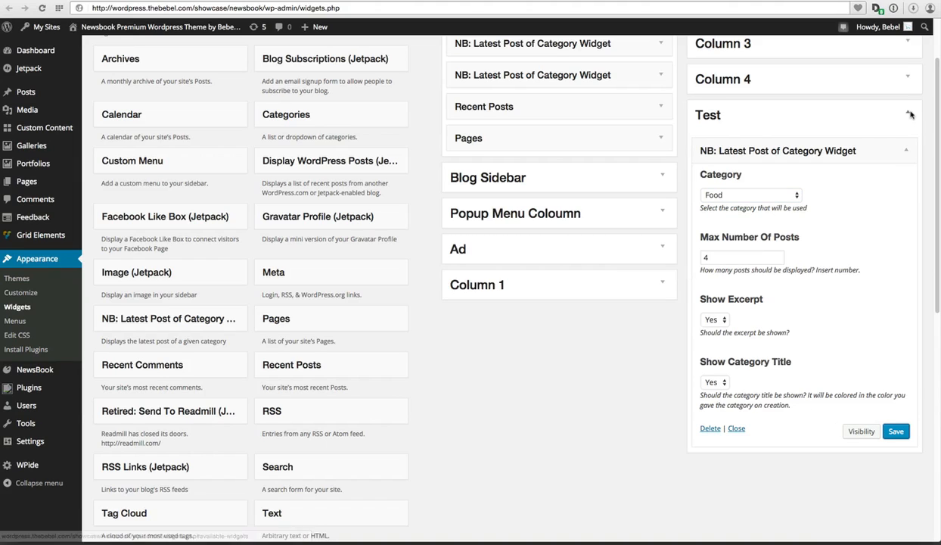
# Step: Go to Appearance > Menus and expand the Custom Links section
pyautogui.click(908, 115)
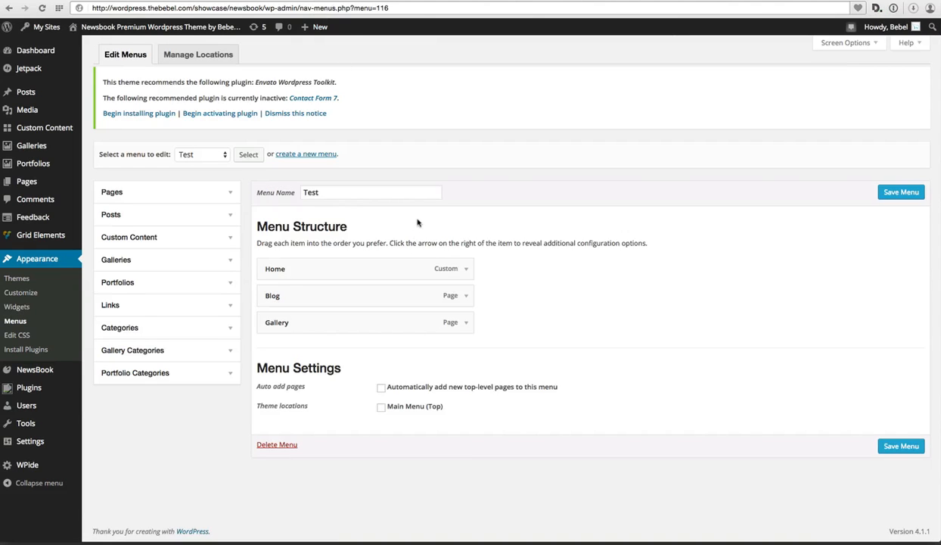
pyautogui.moveTo(337, 182)
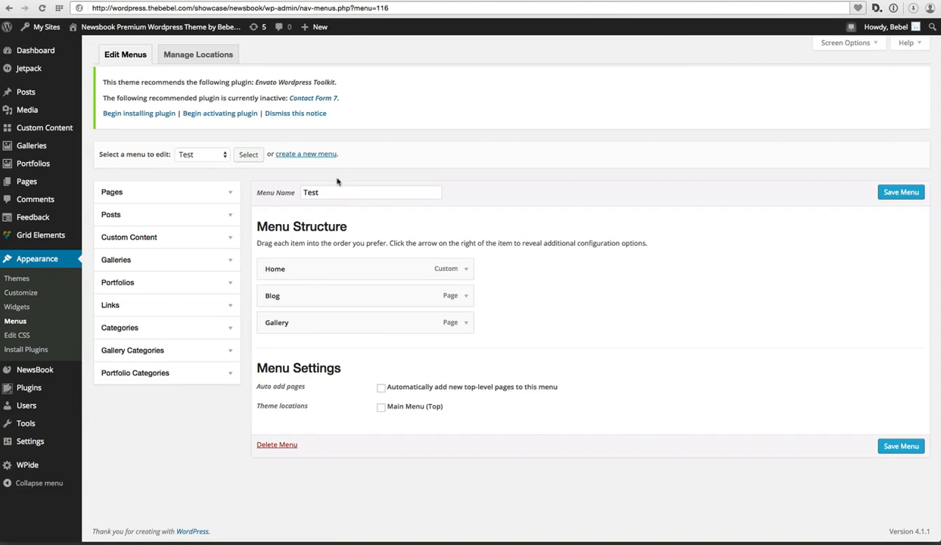
pyautogui.click(371, 191)
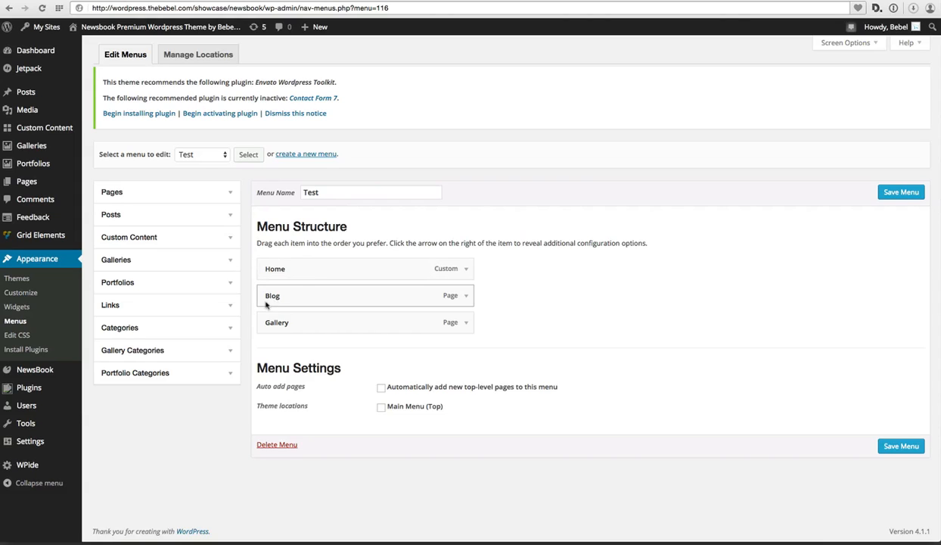
pyautogui.moveTo(230, 309)
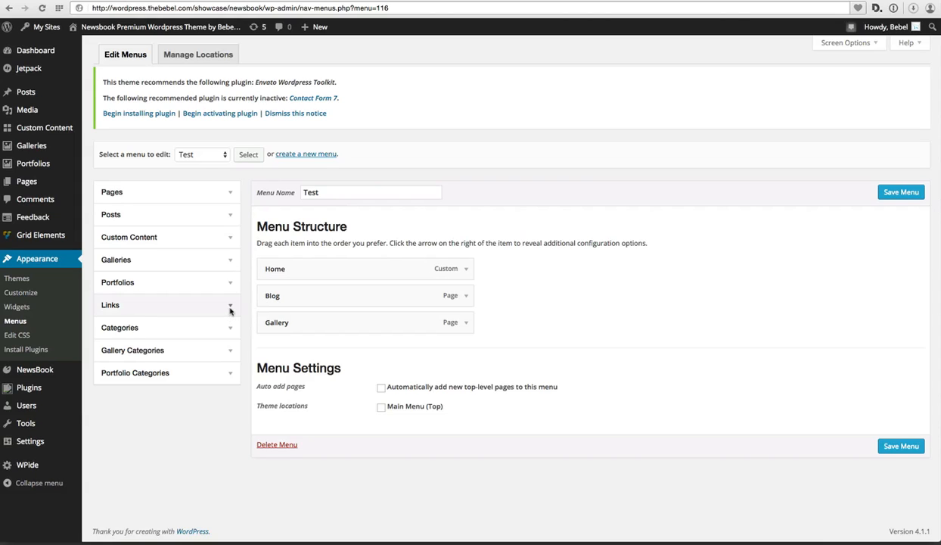
pyautogui.click(230, 305)
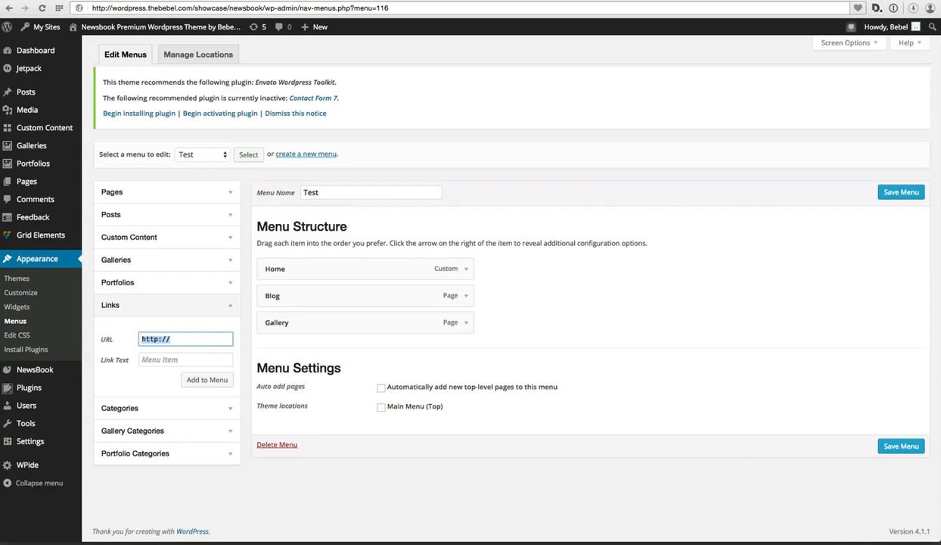
# Step: Add a custom link with URL # and link text Test to the Test menu
pyautogui.write('#')
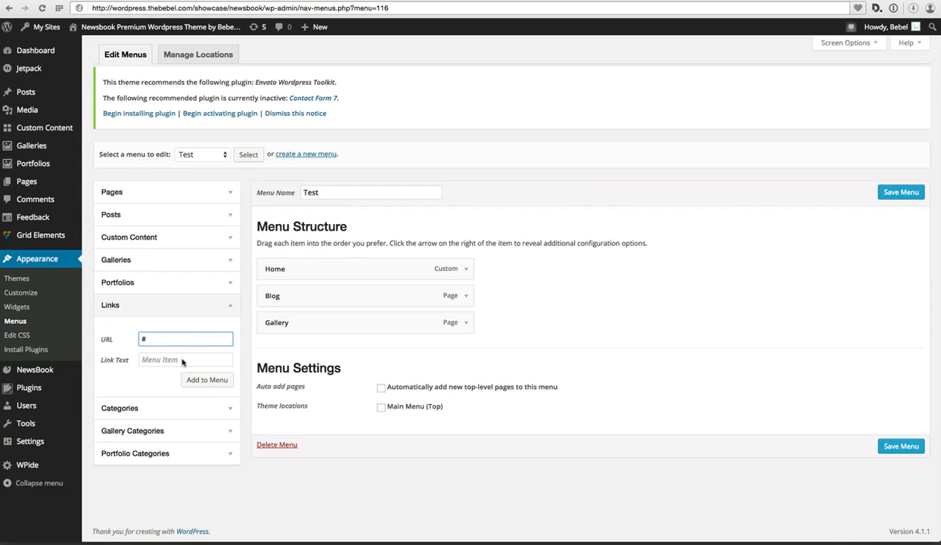
pyautogui.click(184, 360)
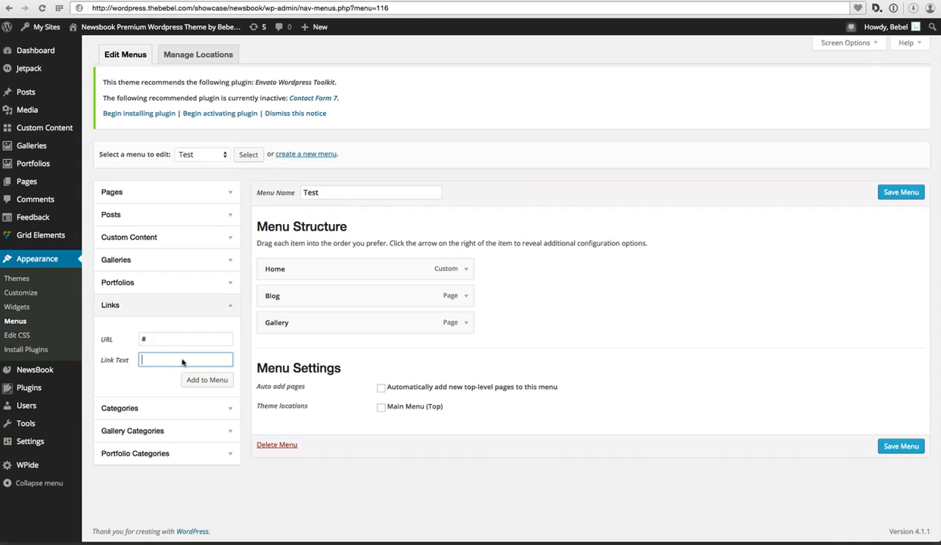
pyautogui.write('Test')
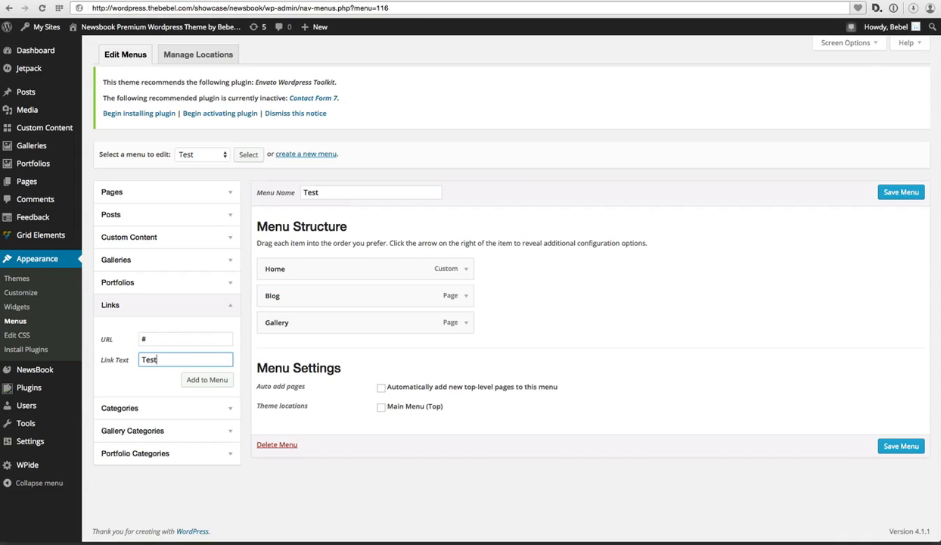
pyautogui.click(206, 379)
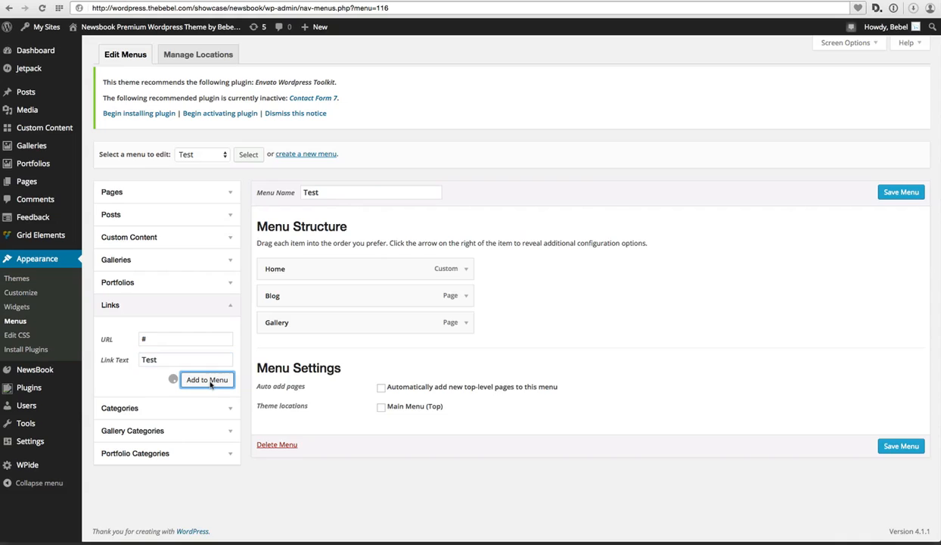
pyautogui.click(206, 378)
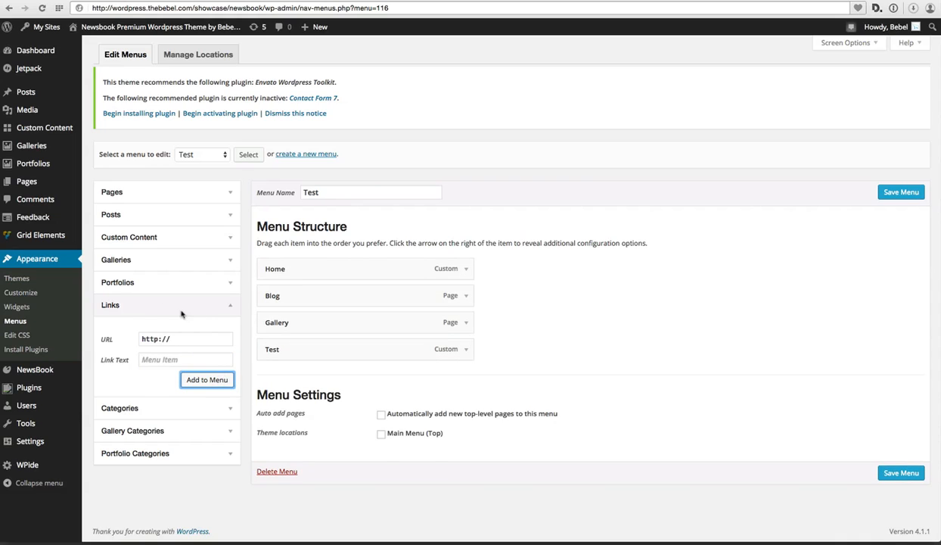
pyautogui.moveTo(154, 323)
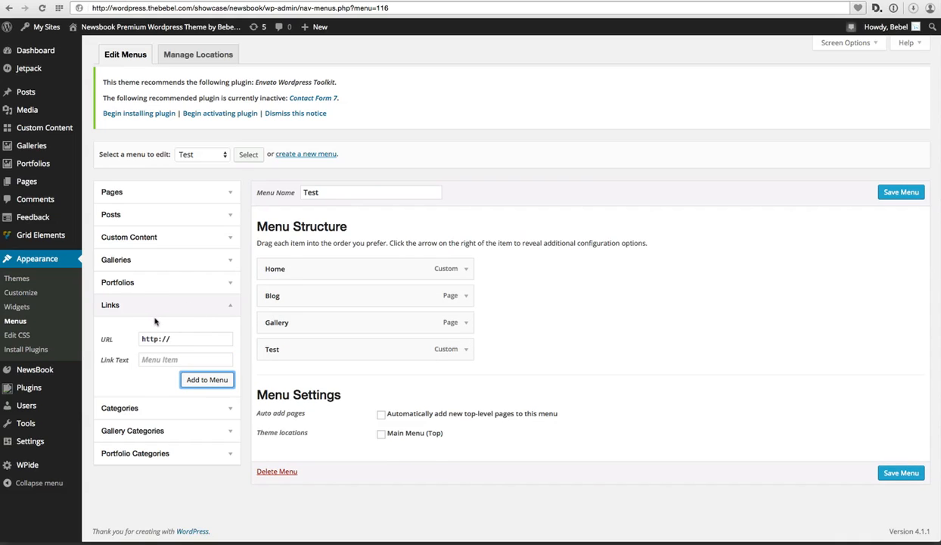
pyautogui.click(845, 42)
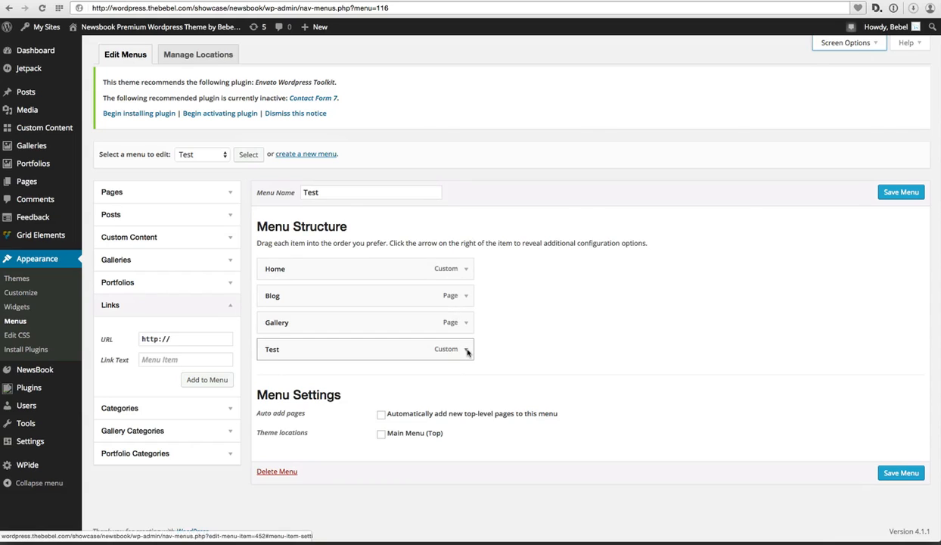
# Step: Set the Test item's Is Mega Menu? to Yes with Push Content Style as the menu style
pyautogui.click(466, 348)
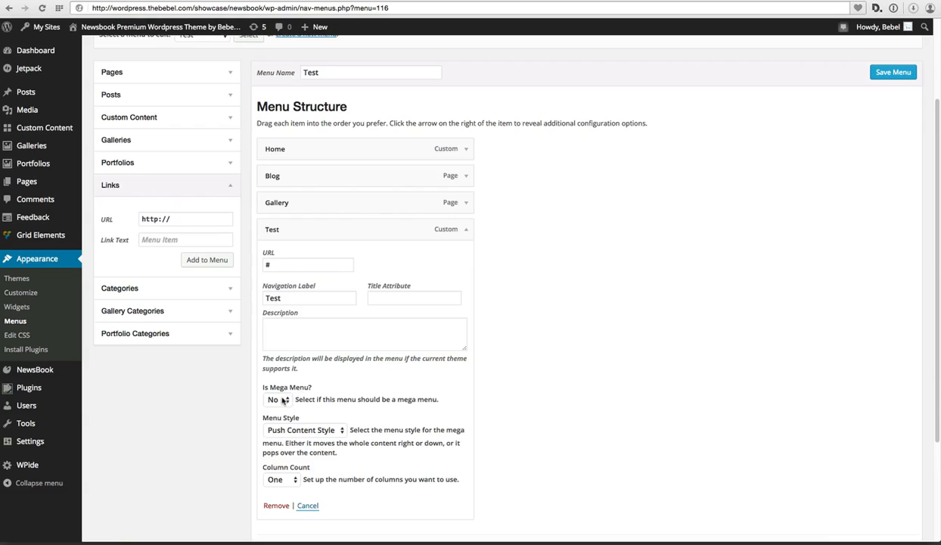
pyautogui.click(276, 400)
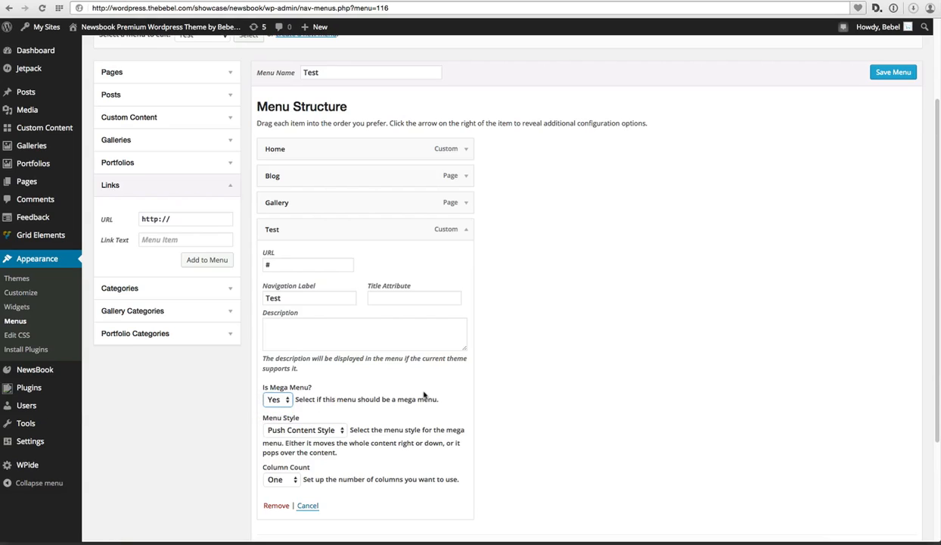
pyautogui.click(303, 430)
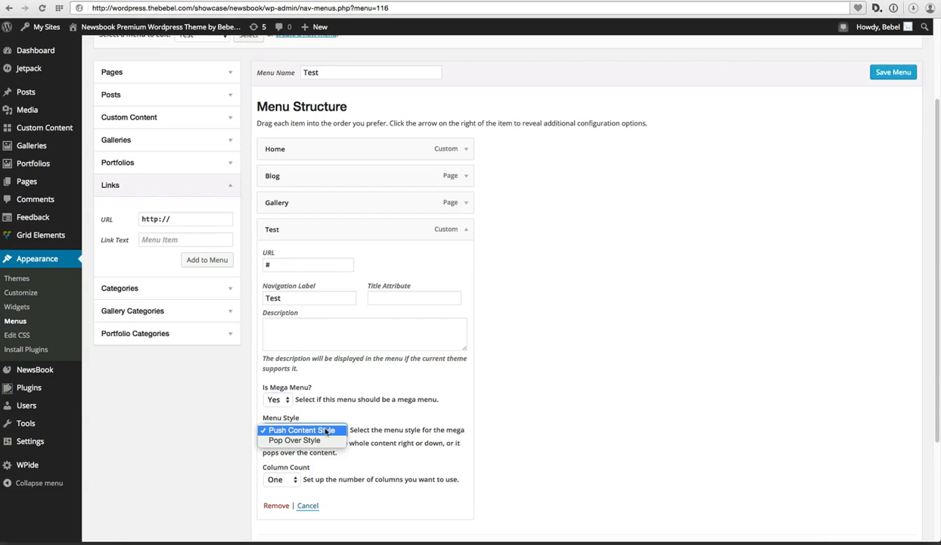
pyautogui.click(301, 429)
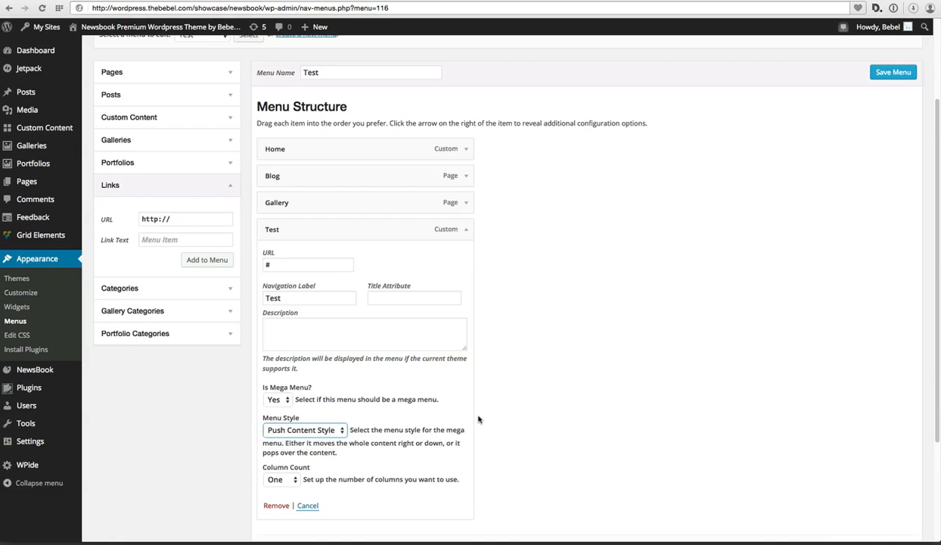
pyautogui.scroll(-3)
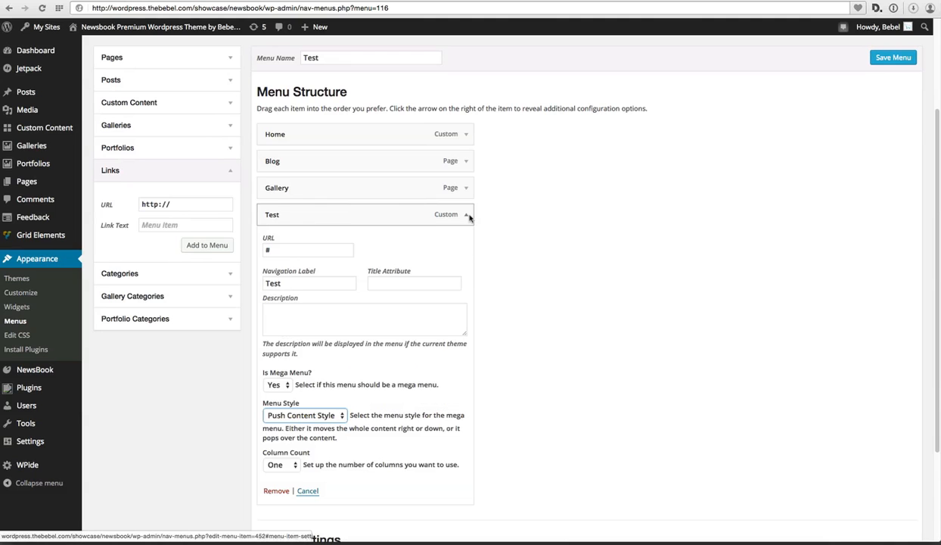
pyautogui.click(467, 215)
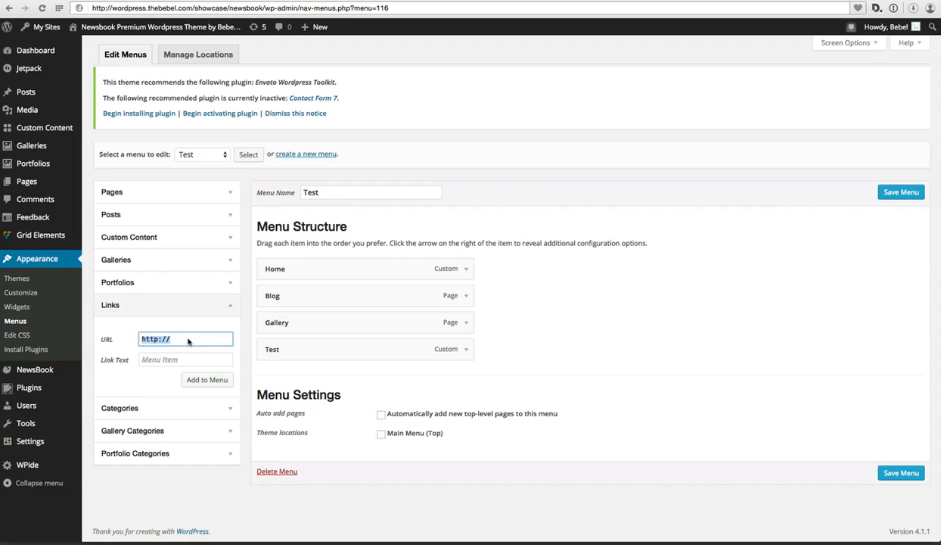
# Step: Add a custom link with URL # and link text Content to the menu
pyautogui.write('#')
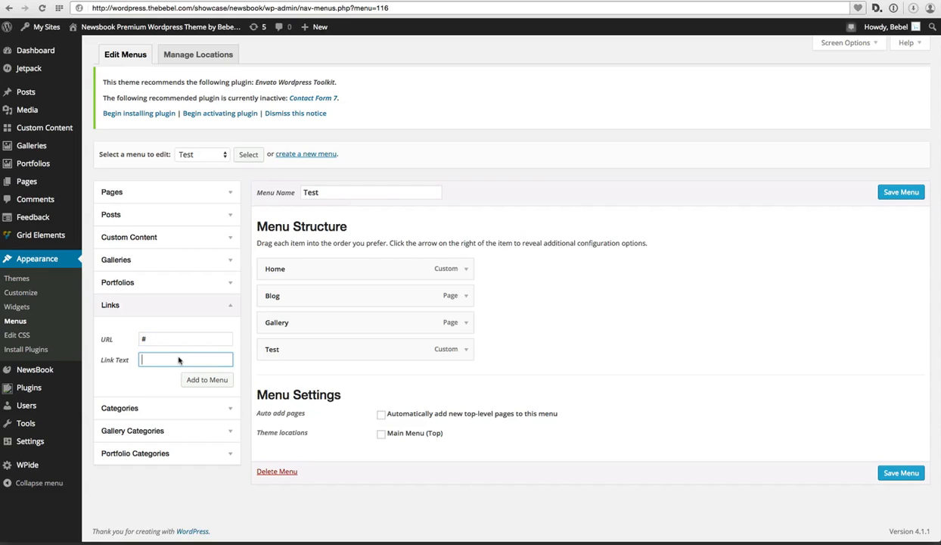
pyautogui.write('Content')
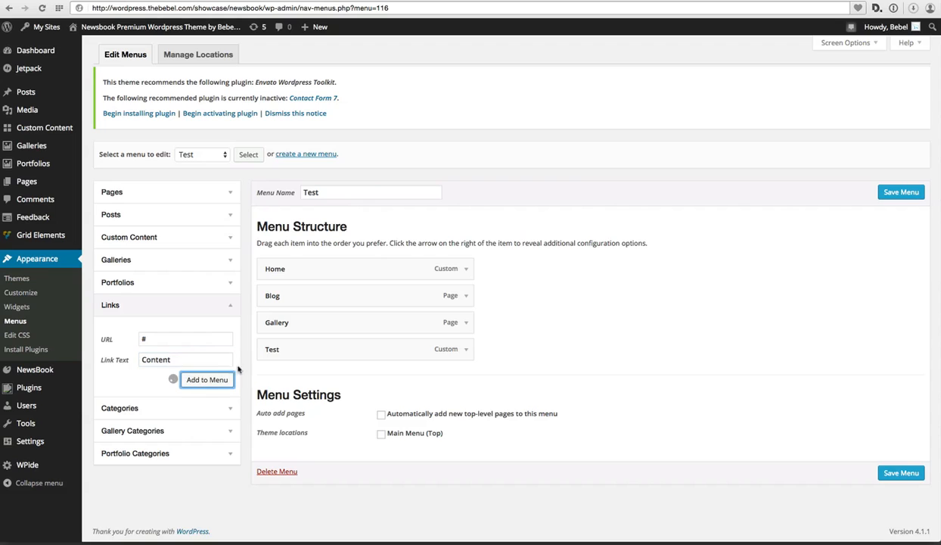
pyautogui.click(206, 378)
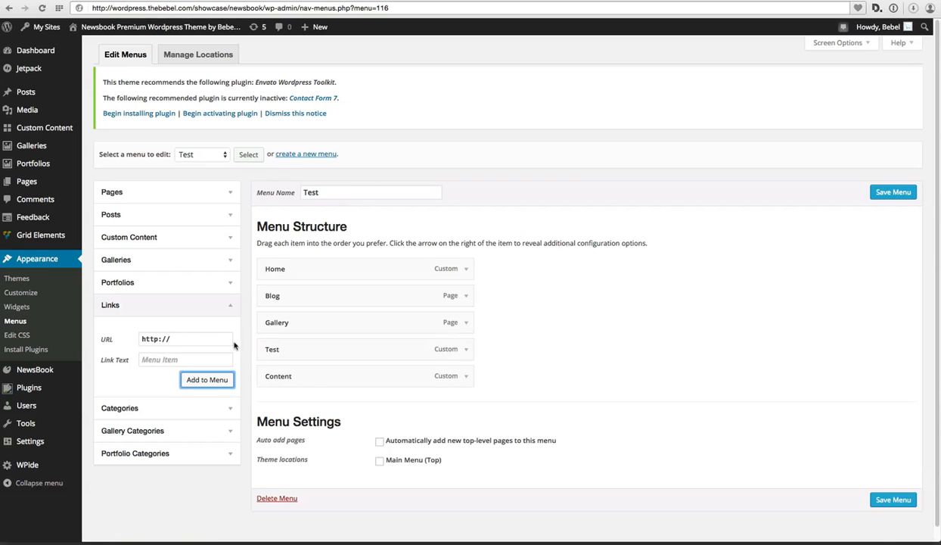
# Step: Nest the Content item as a sub item under Test
pyautogui.moveTo(279, 375); pyautogui.dragTo(318, 374)
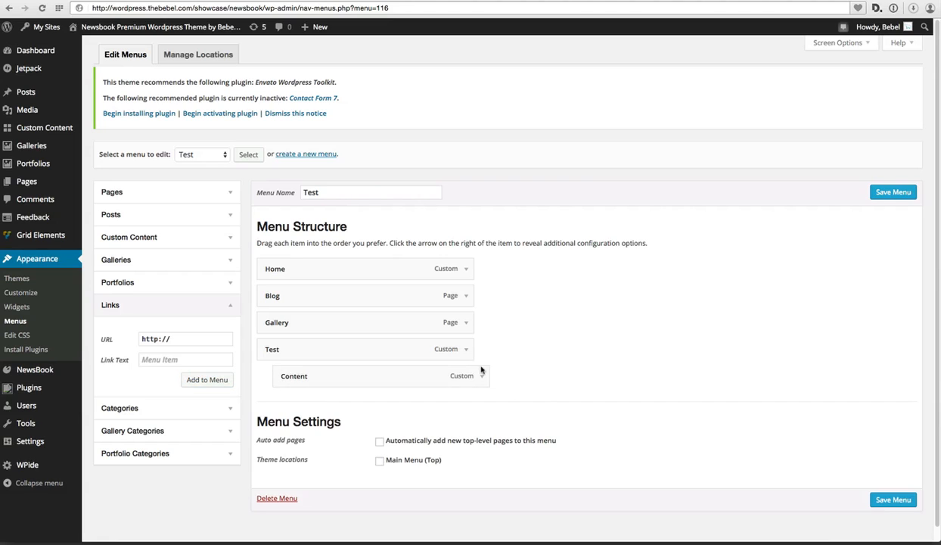
pyautogui.moveTo(387, 366)
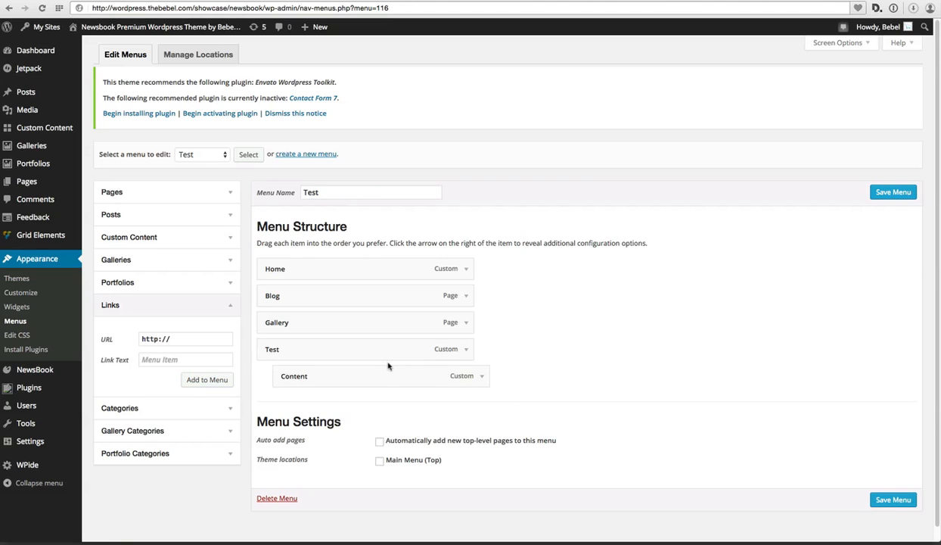
pyautogui.click(481, 375)
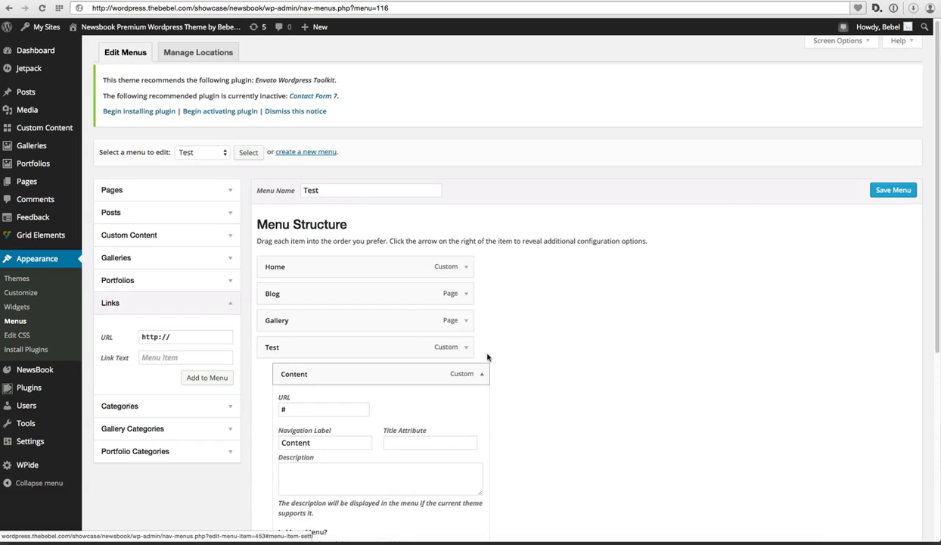
pyautogui.scroll(-3)
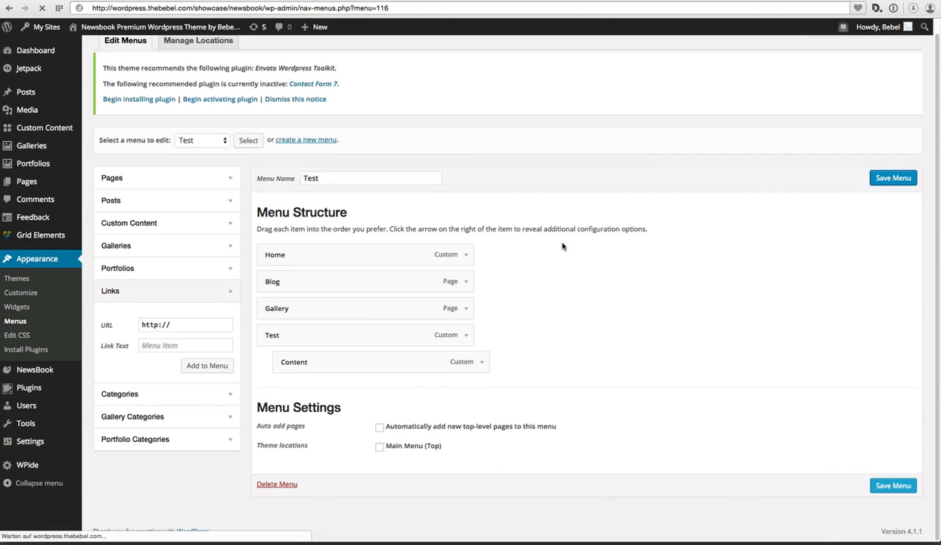
# Step: Save the Test menu and expand the Content sub item's settings
pyautogui.click(892, 177)
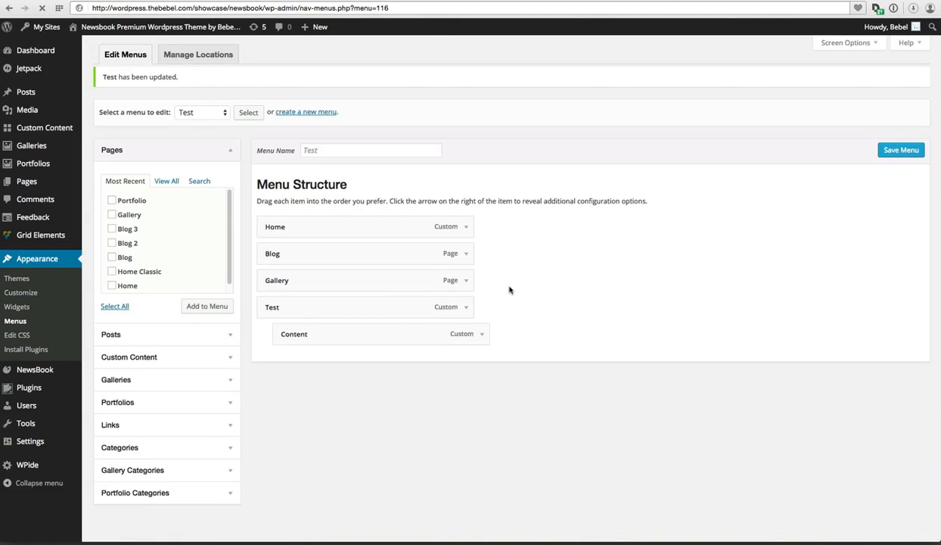
pyautogui.click(483, 334)
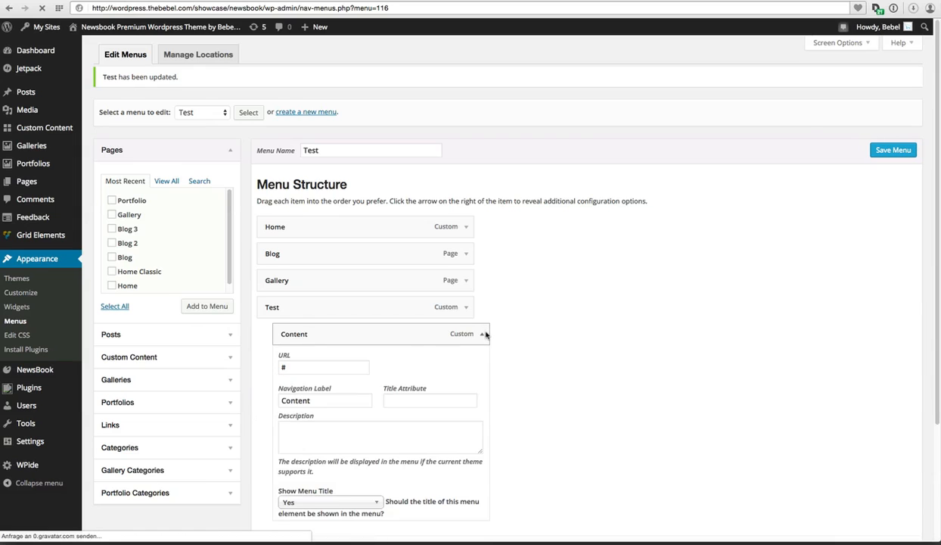
pyautogui.scroll(-3)
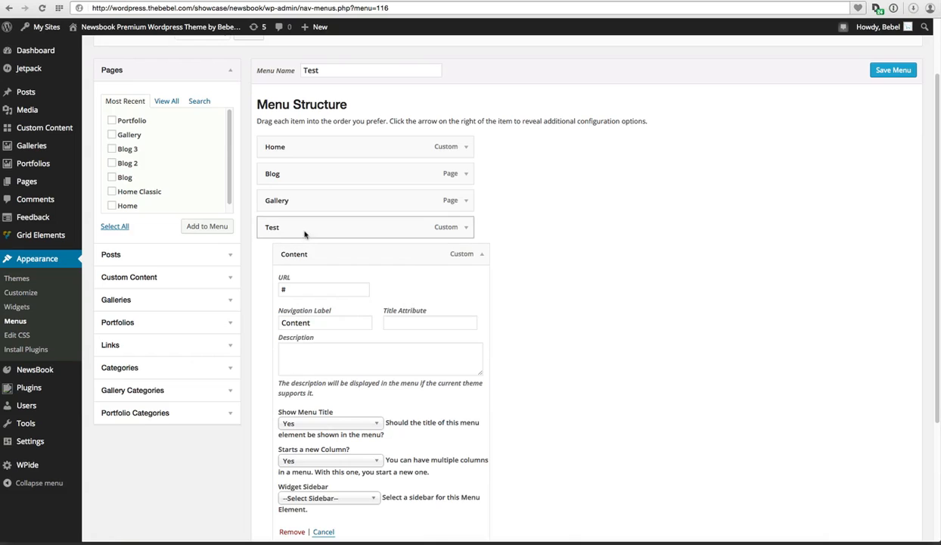
pyautogui.scroll(-3)
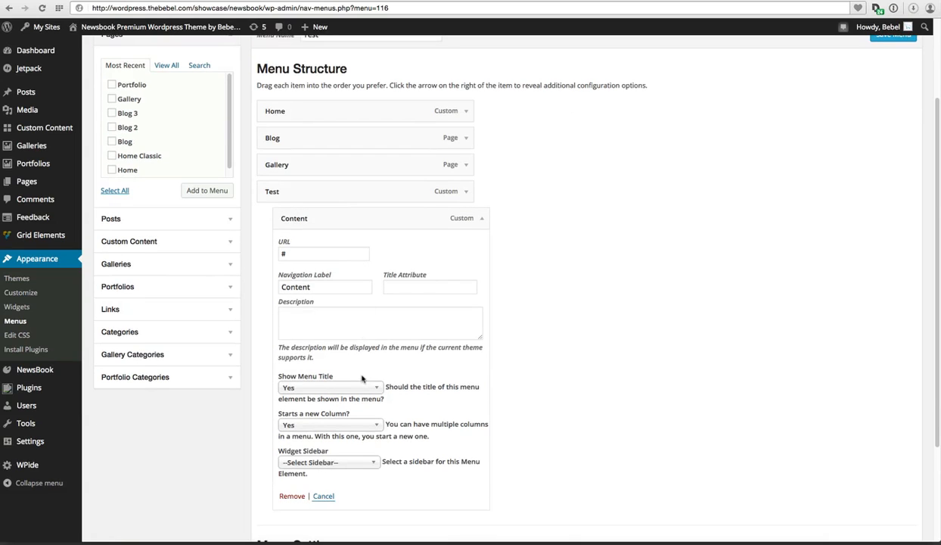
pyautogui.scroll(-3)
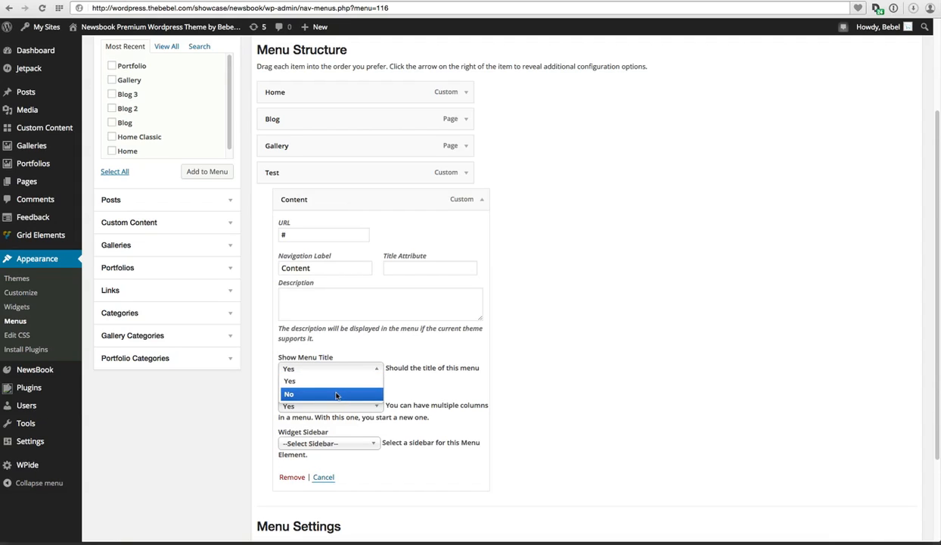
# Step: Set the Content item's Show Menu Title to No
pyautogui.click(288, 394)
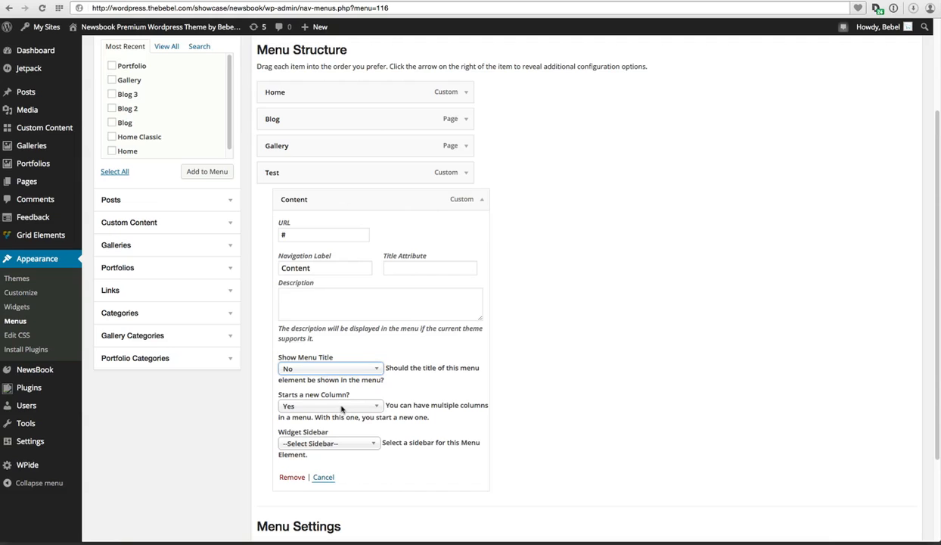
pyautogui.click(329, 441)
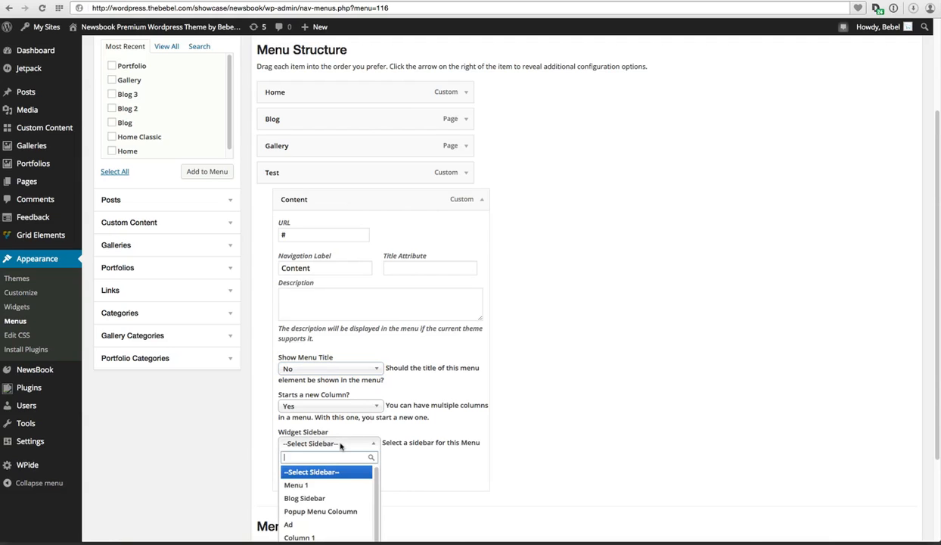